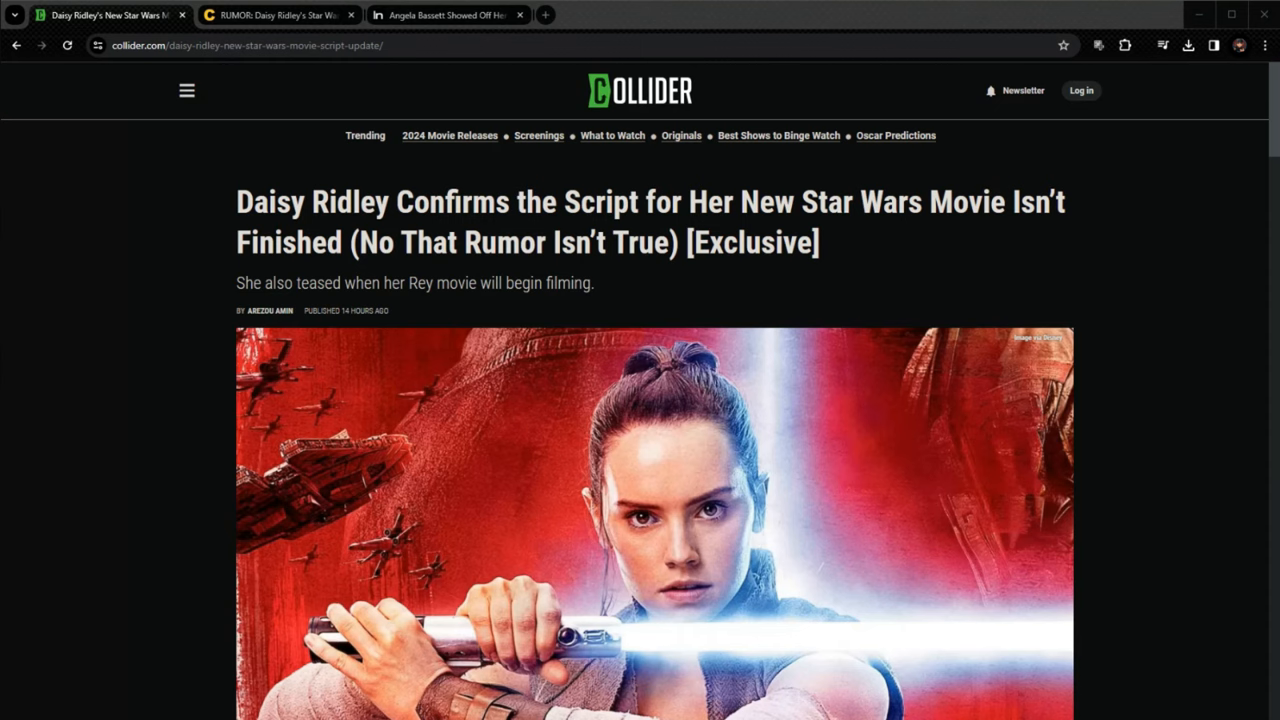
# Step: Switch to the CBR tab 'RUMOR: Daisy Ridley's Star Wars…' about casting three roles
pyautogui.click(278, 14)
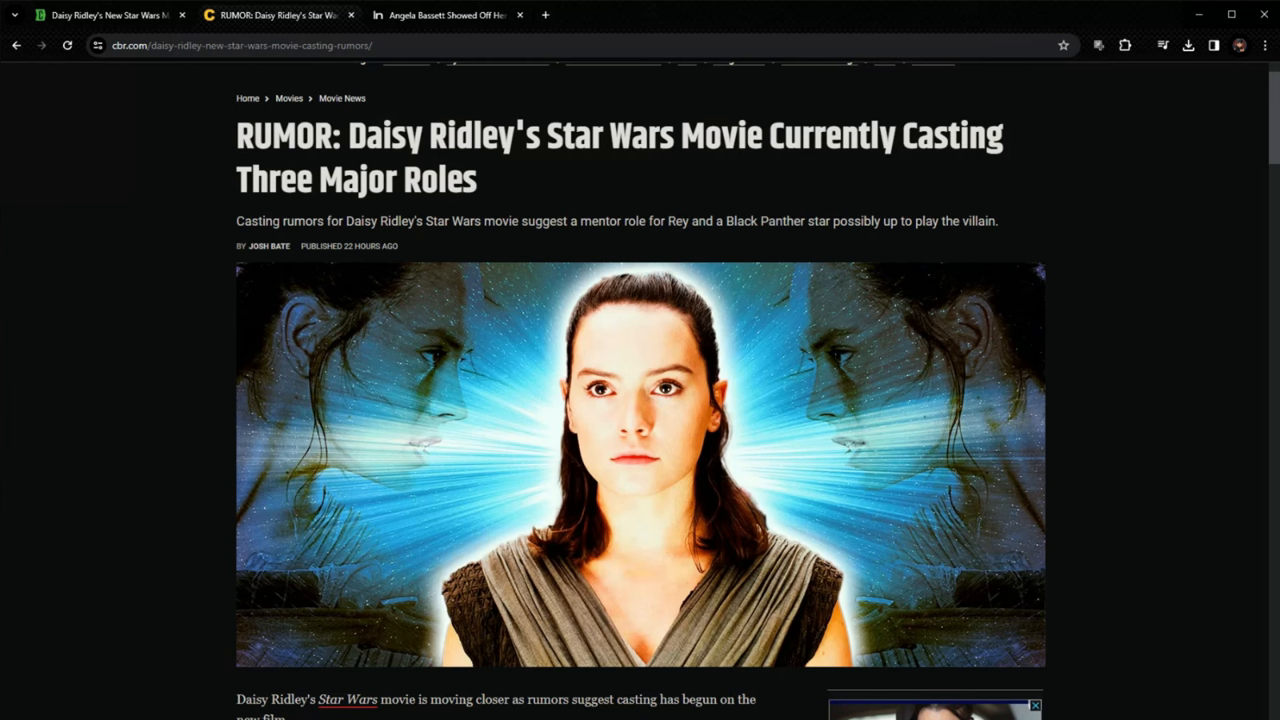
# Step: Return to the Collider tab on Ridley's unfinished Star Wars script
pyautogui.click(440, 14)
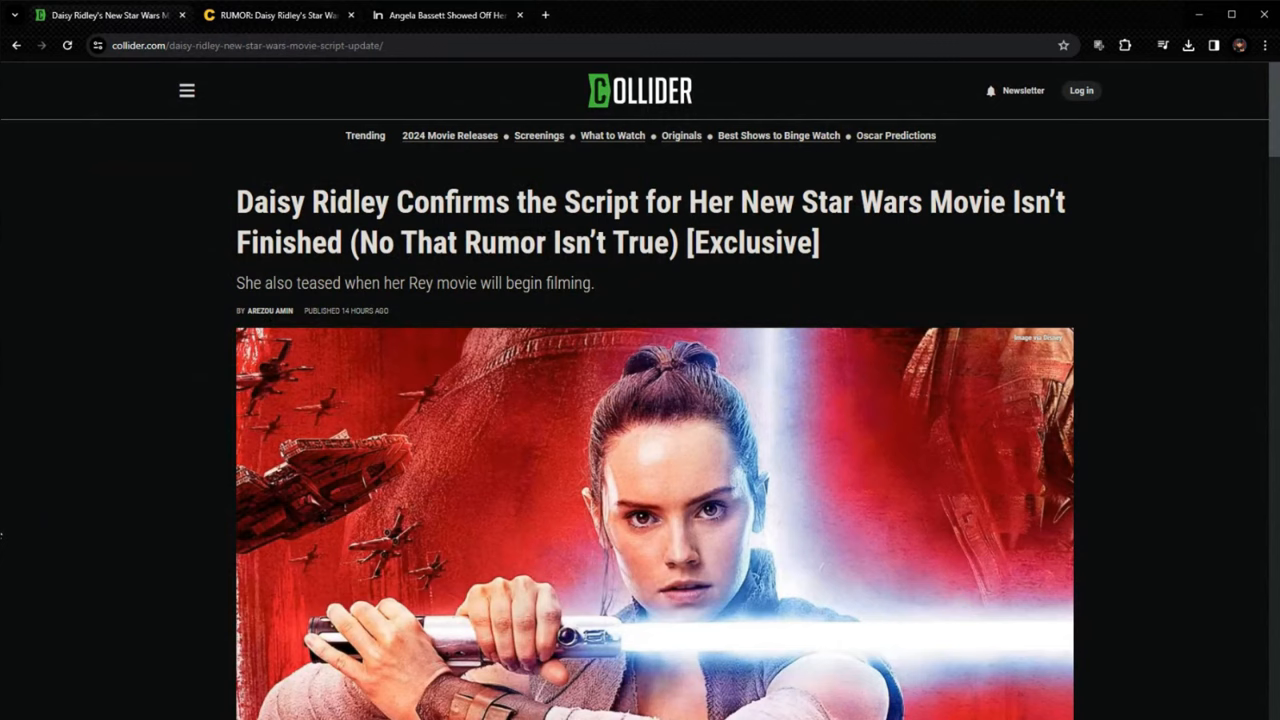
pyautogui.moveTo(56, 667)
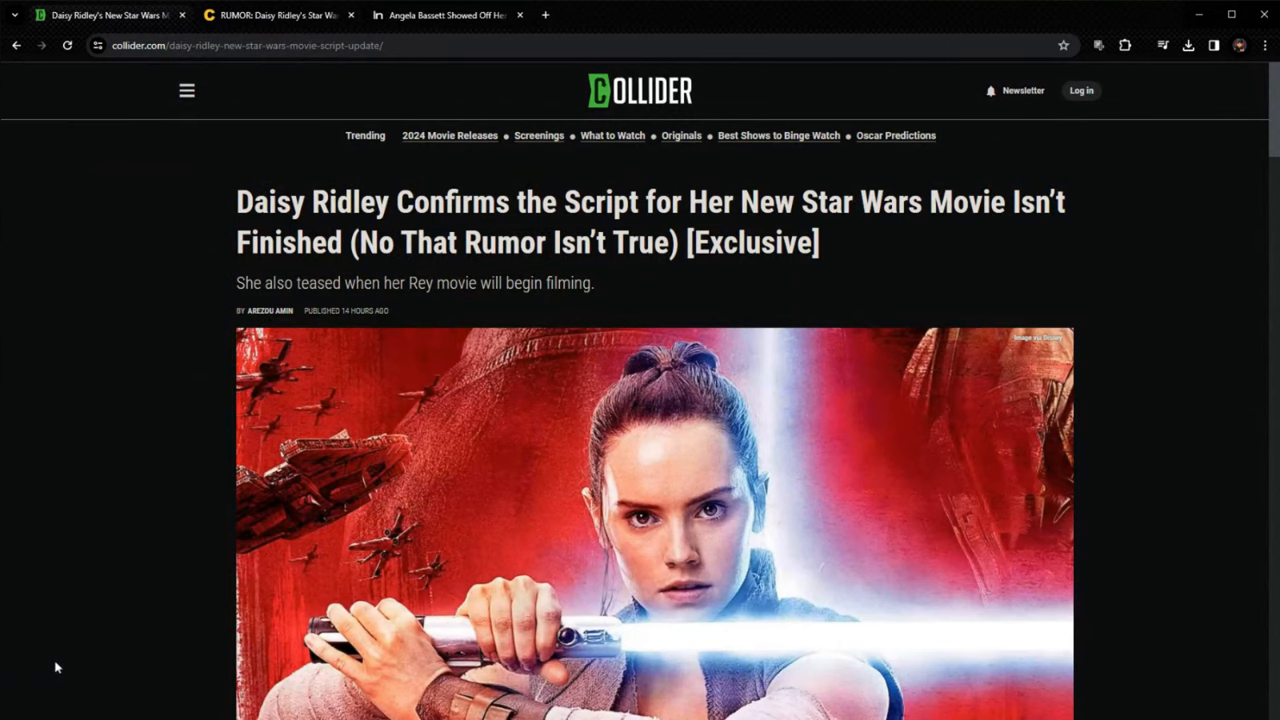
# Step: Scroll the Collider article down to 'When Will Daisy Ridley's Star Wars Movie Start Filming?'
pyautogui.scroll(-3)
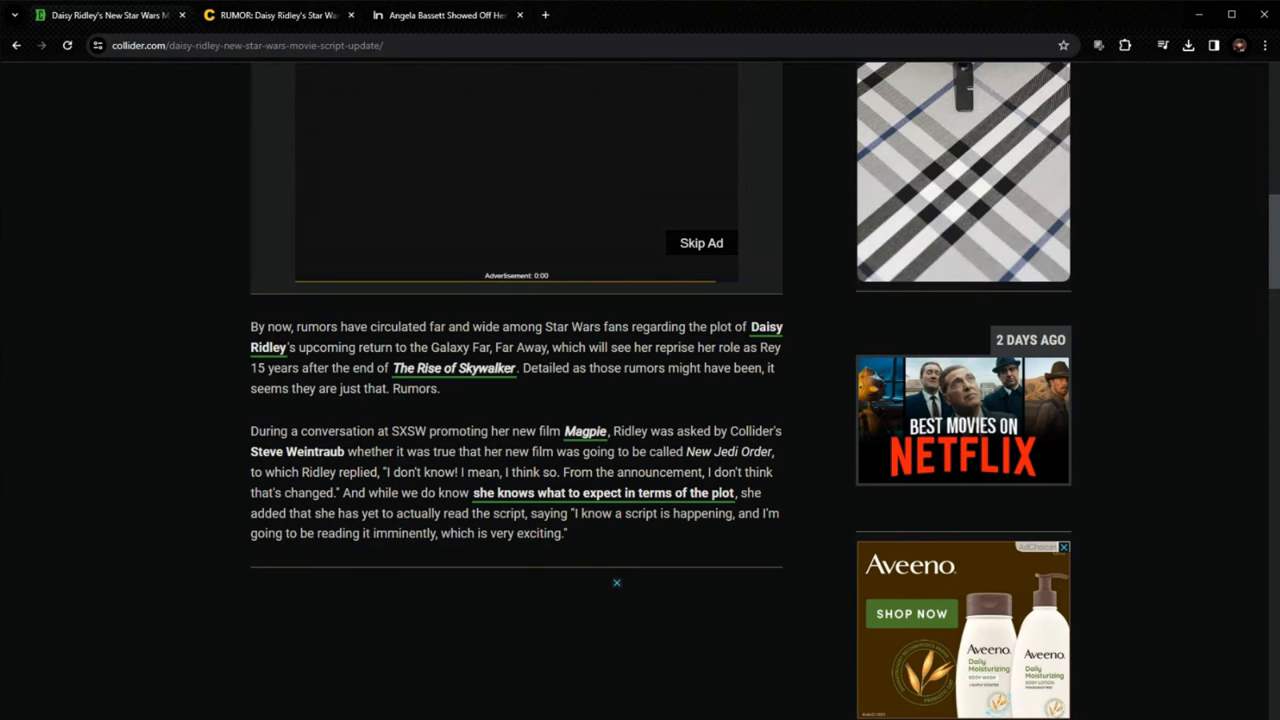
pyautogui.scroll(-3)
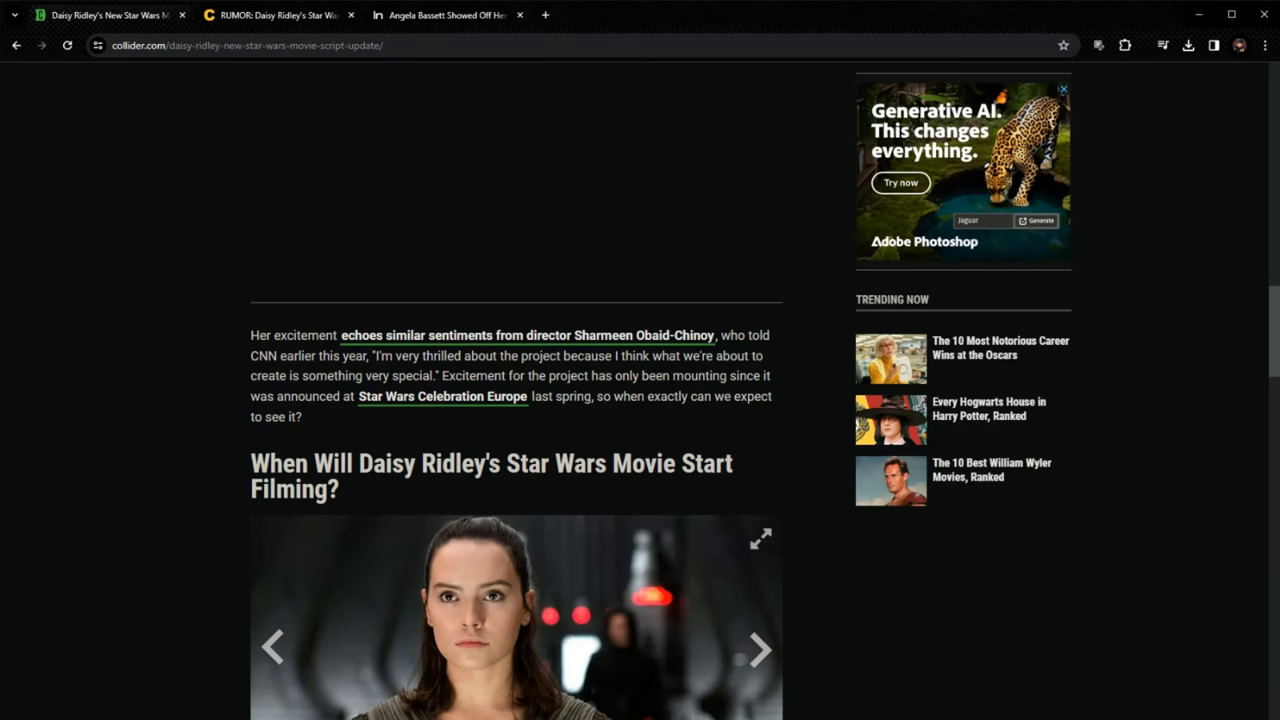
pyautogui.scroll(-3)
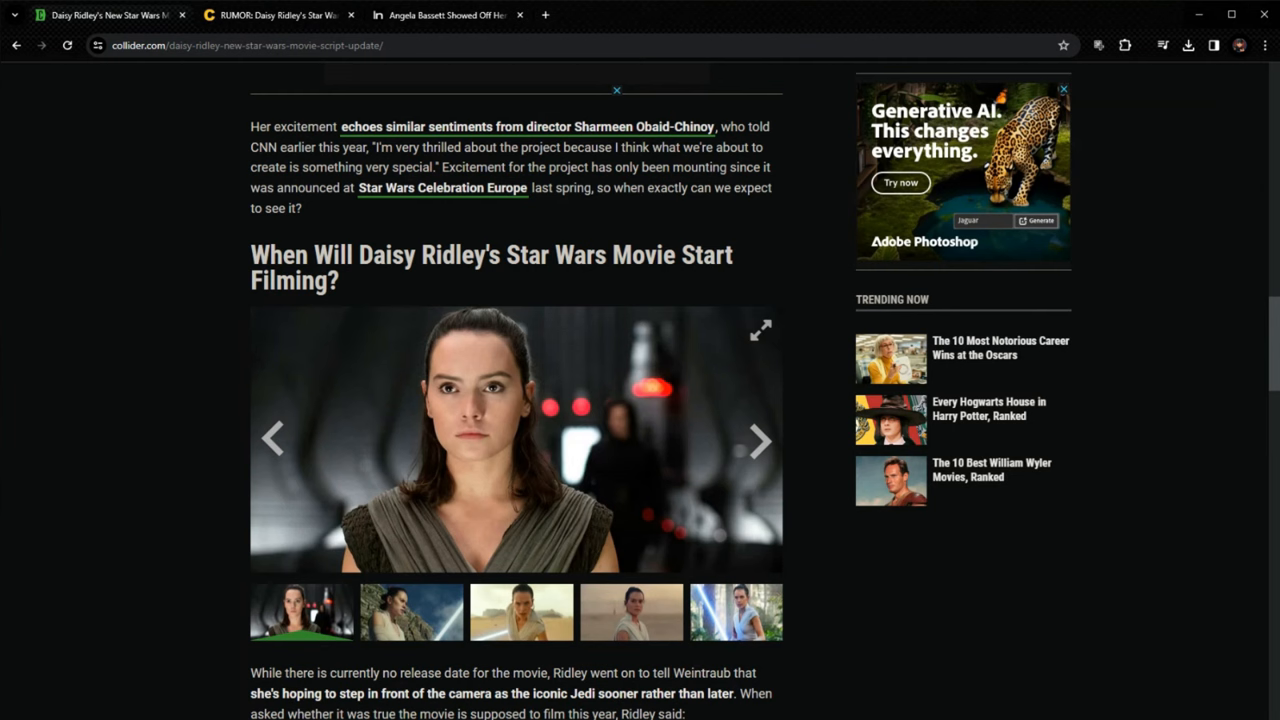
pyautogui.moveTo(181, 639)
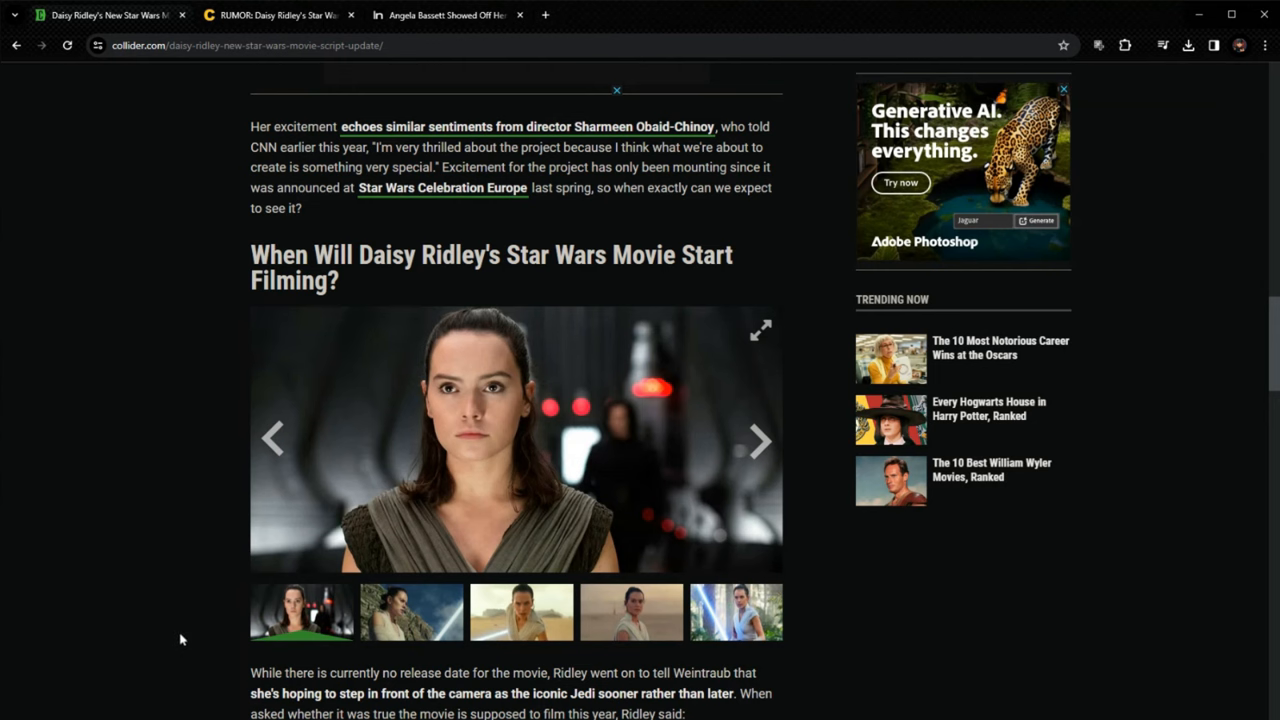
# Step: Scroll past the image gallery and Ridley's filming quote to the no-release-date paragraph
pyautogui.scroll(-3)
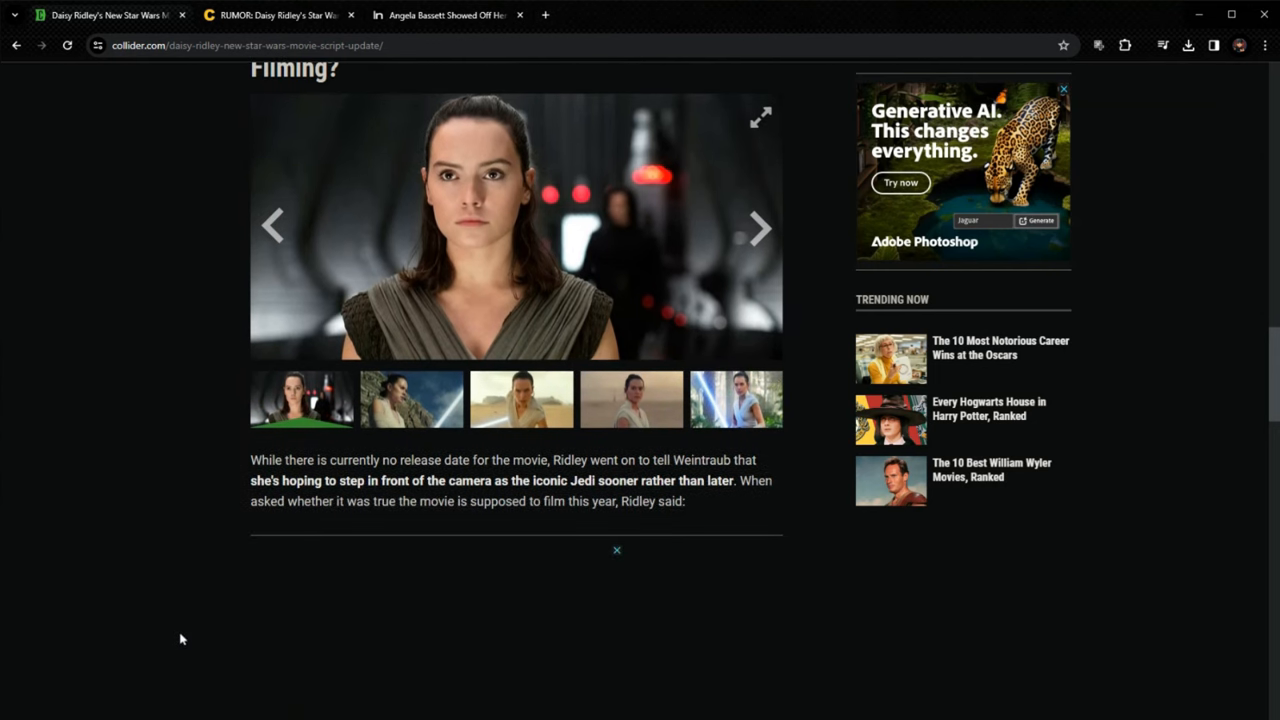
pyautogui.scroll(-3)
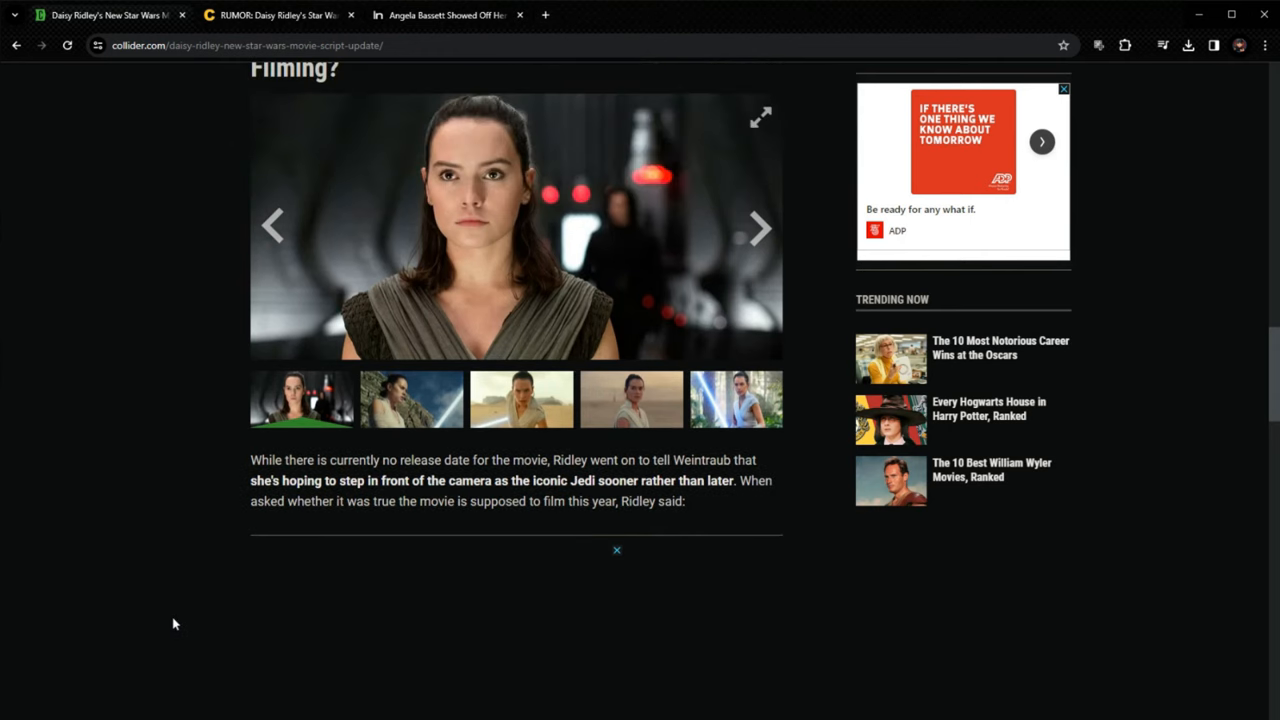
pyautogui.moveTo(196, 490)
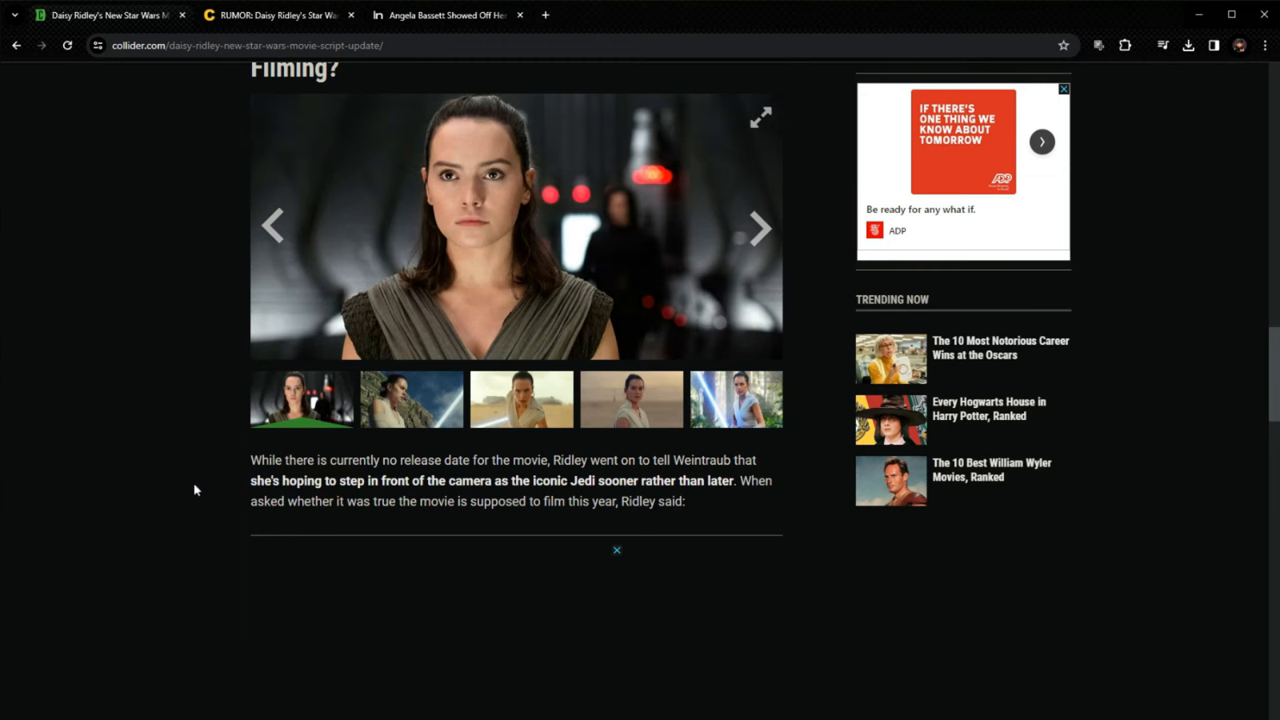
pyautogui.moveTo(168, 531)
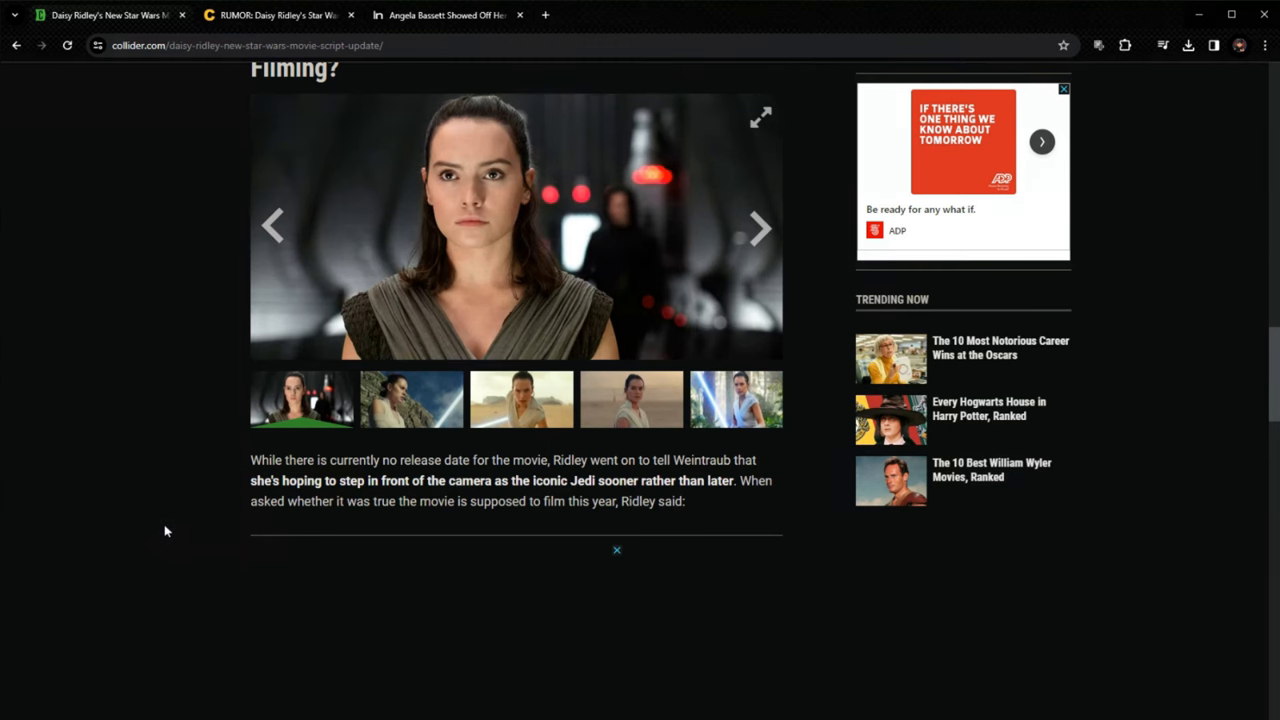
pyautogui.scroll(-3)
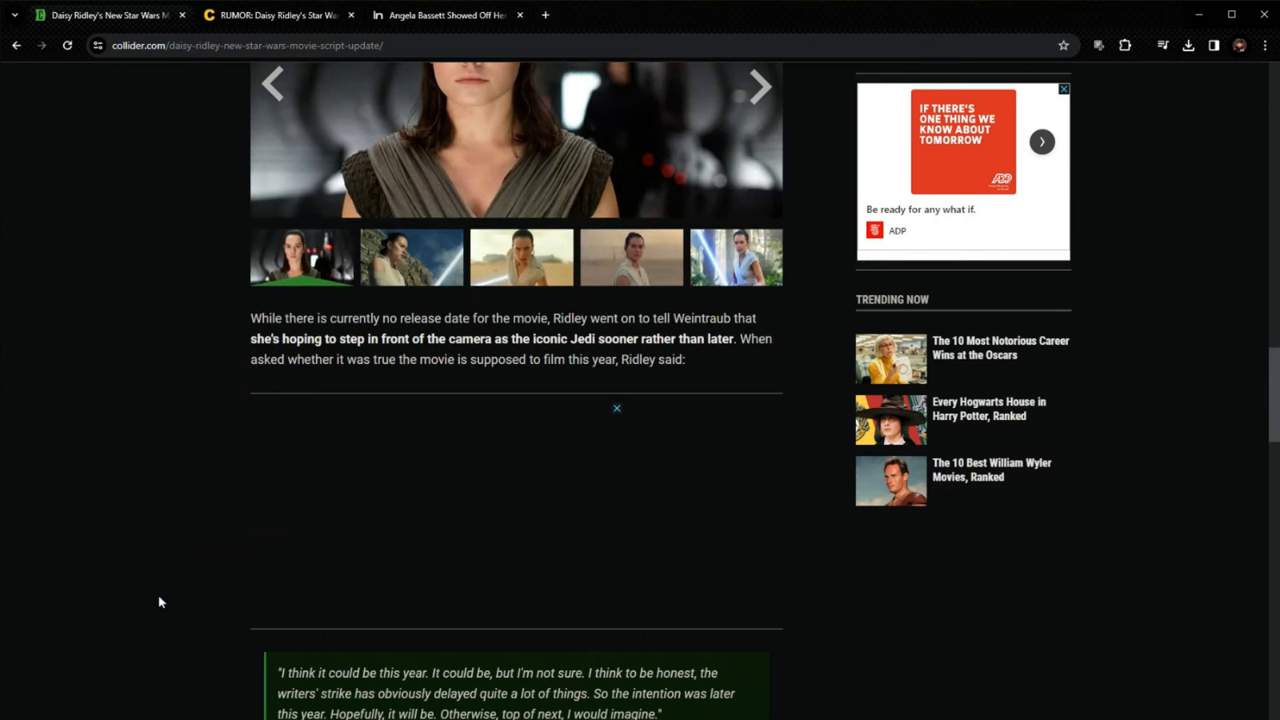
pyautogui.moveTo(100, 658)
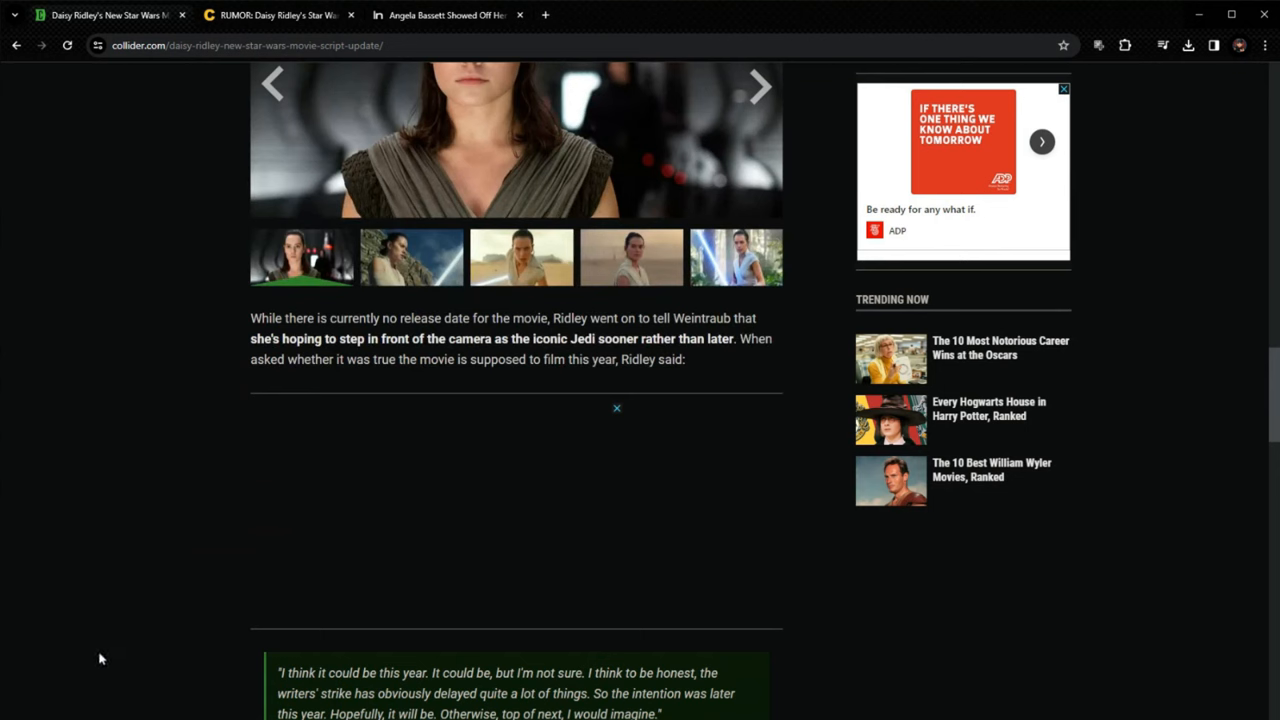
pyautogui.moveTo(108, 667)
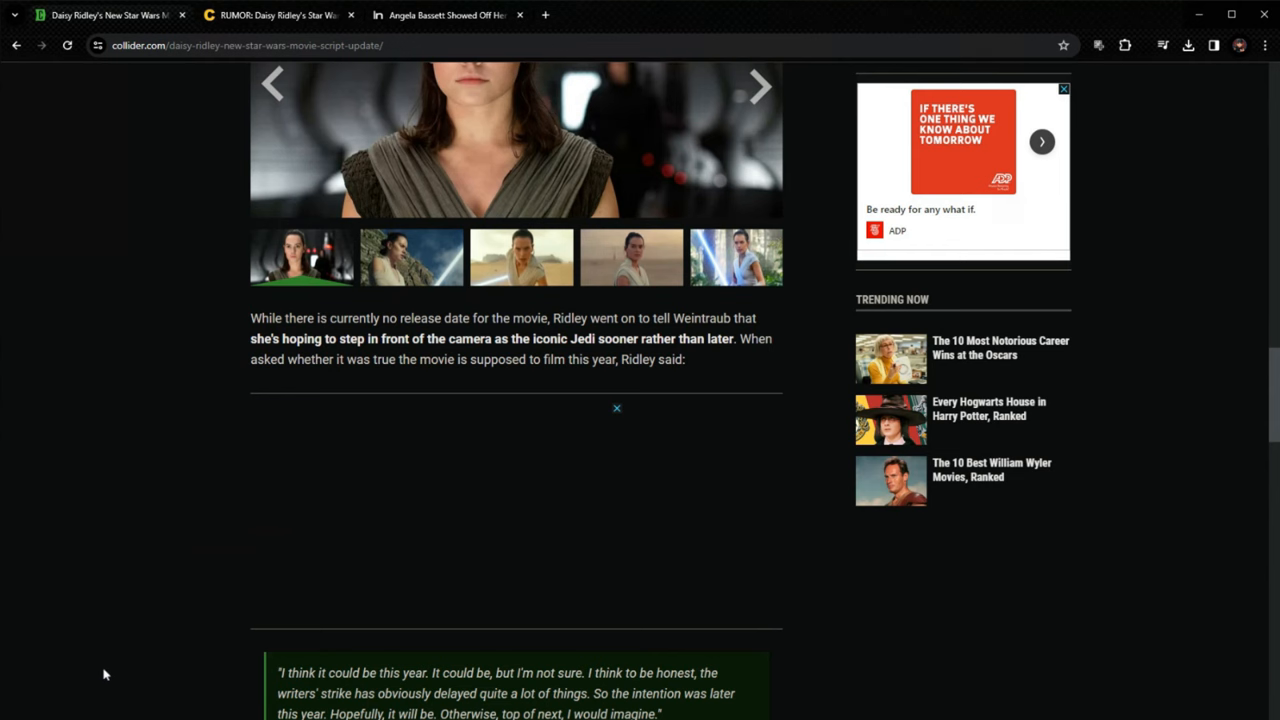
pyautogui.moveTo(110, 683)
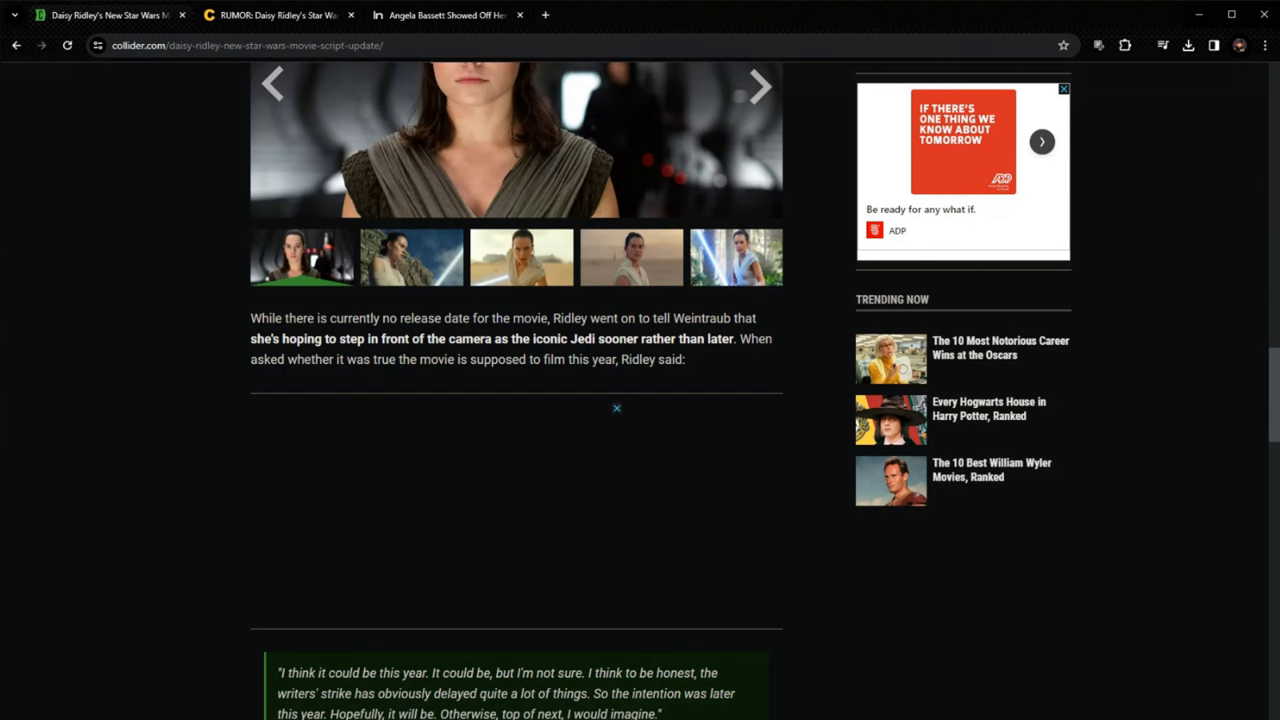
pyautogui.scroll(-3)
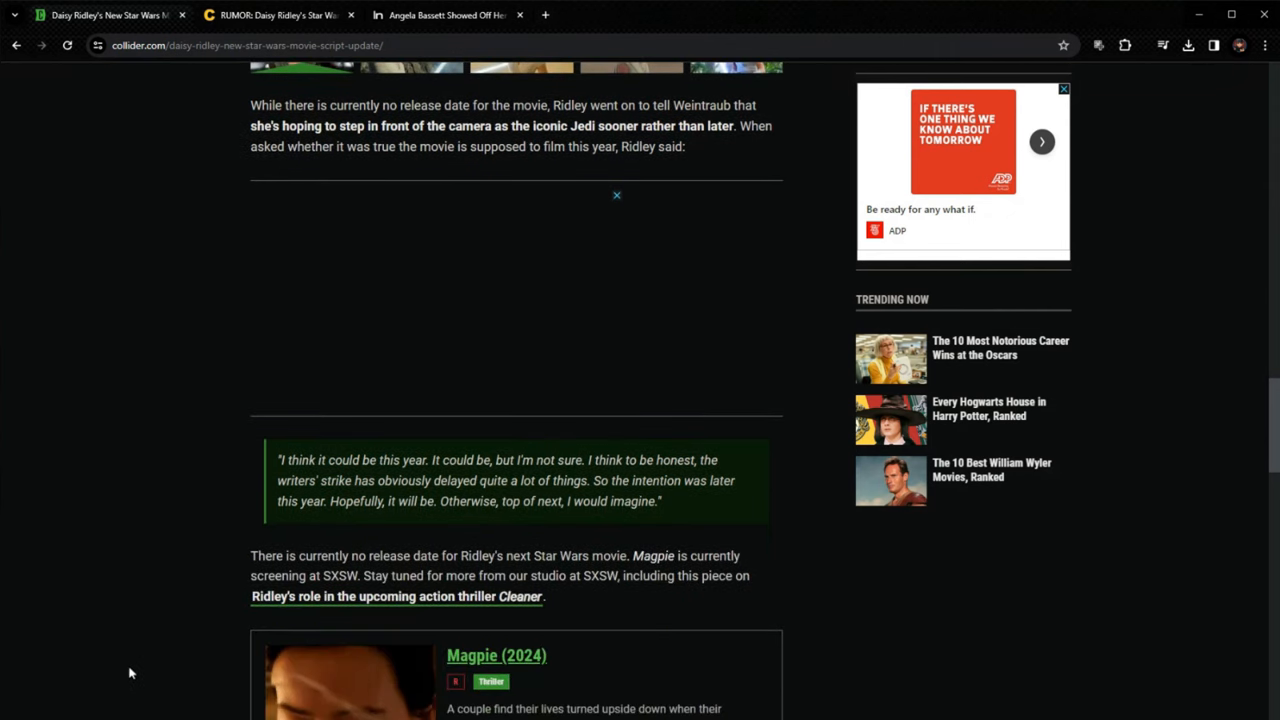
pyautogui.scroll(-3)
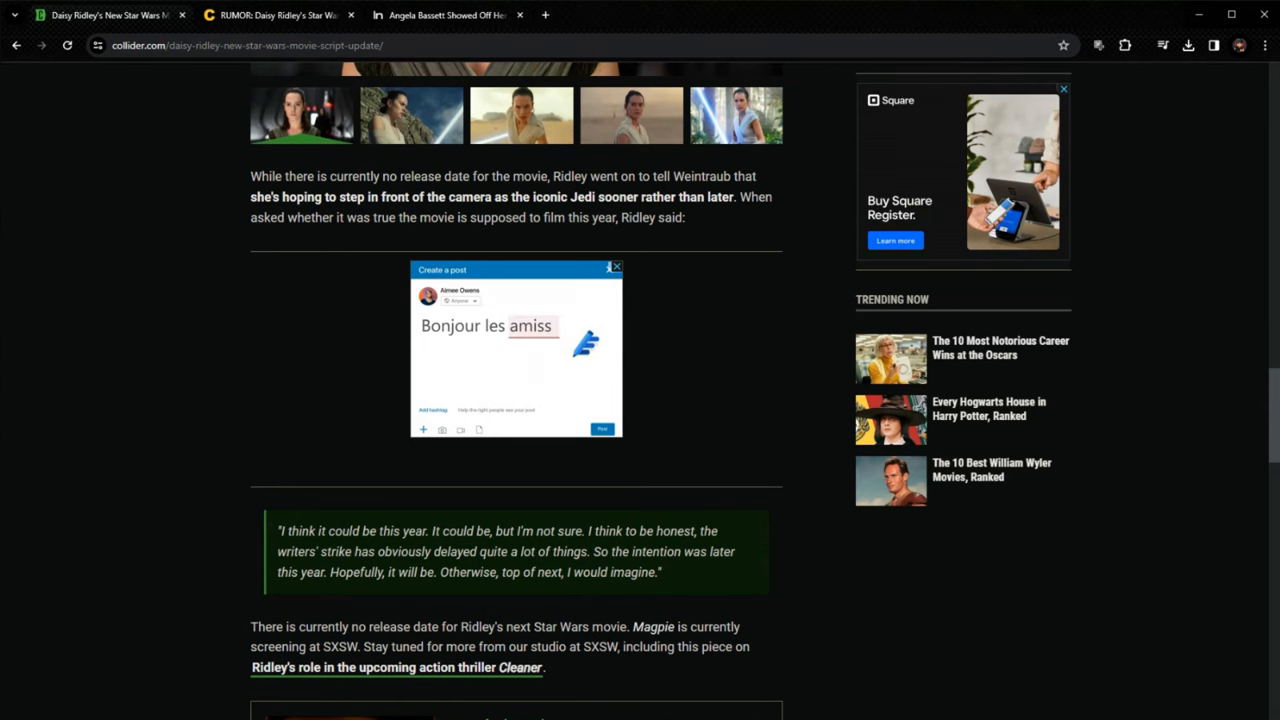
# Step: Scroll the Collider article back to its headline and lightsaber image
pyautogui.scroll(-3)
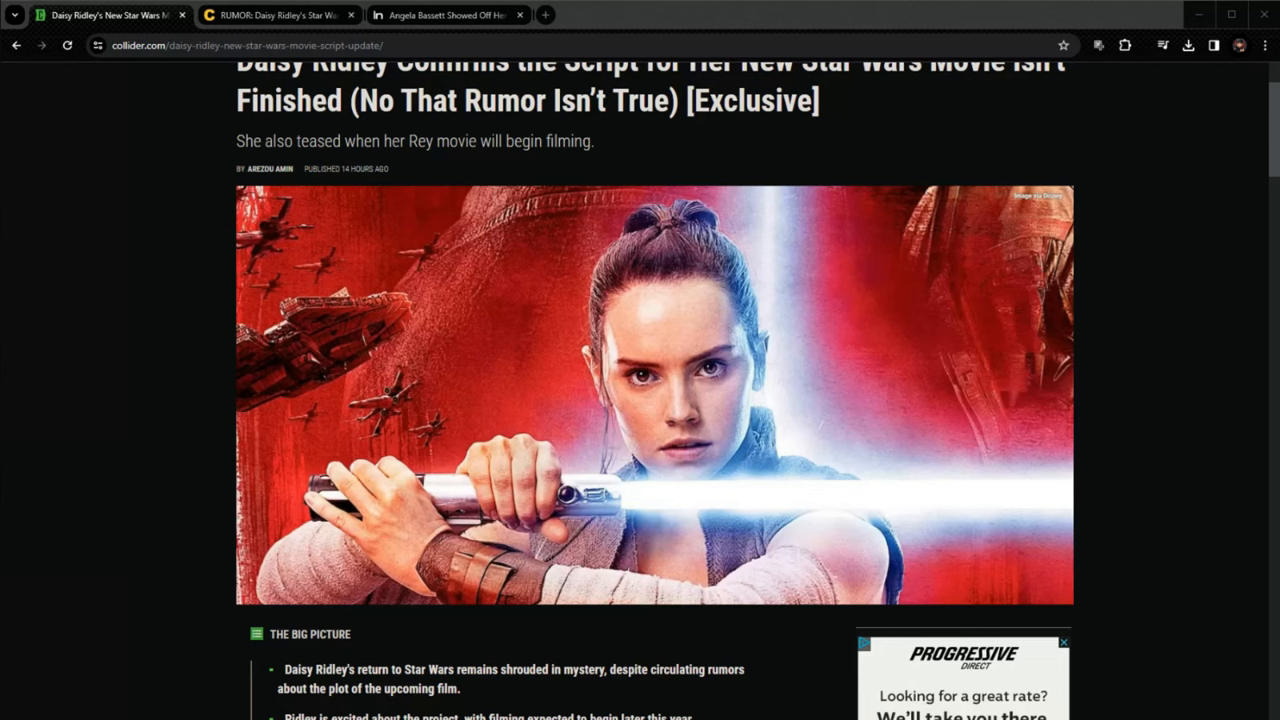
pyautogui.moveTo(131, 271)
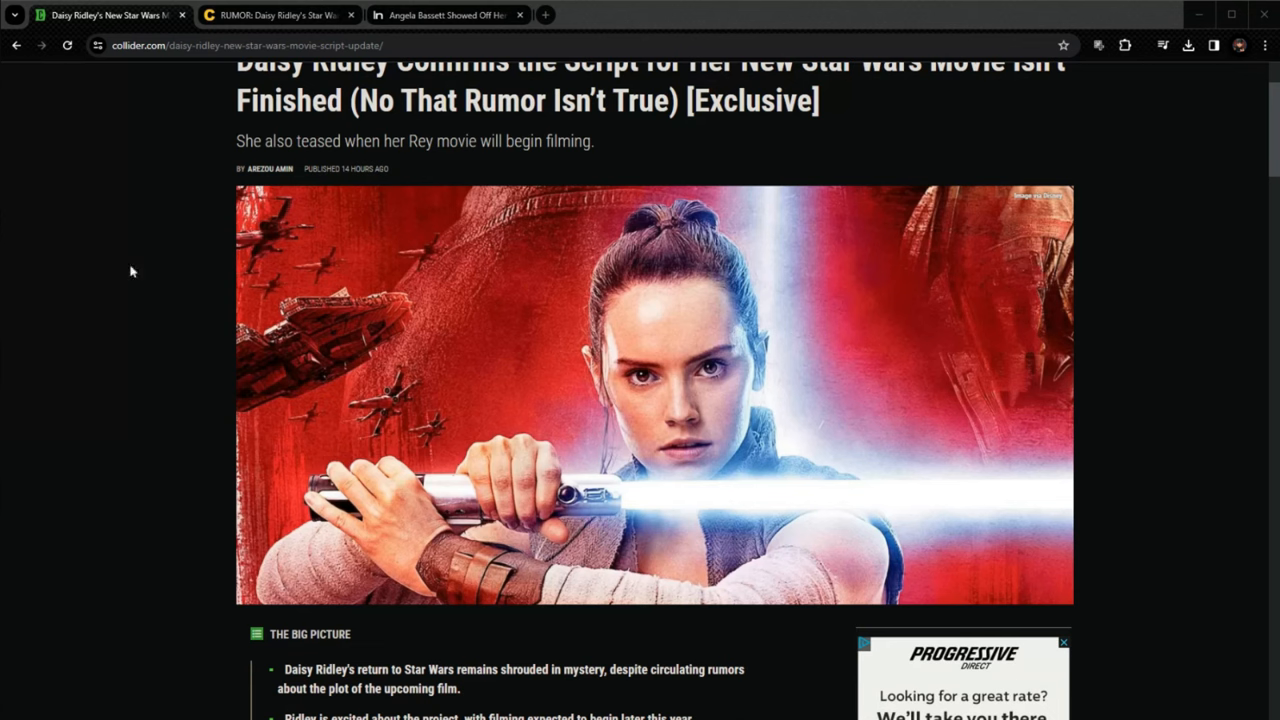